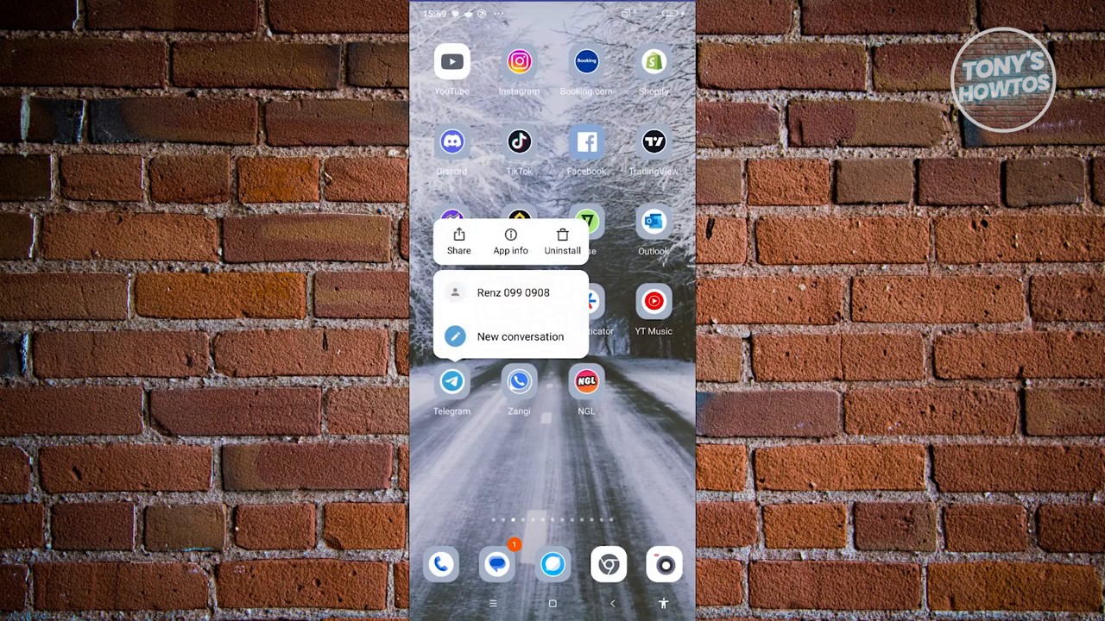
# Bring up Telegram's App info page from its home-screen icon.
pyautogui.click(511, 242)
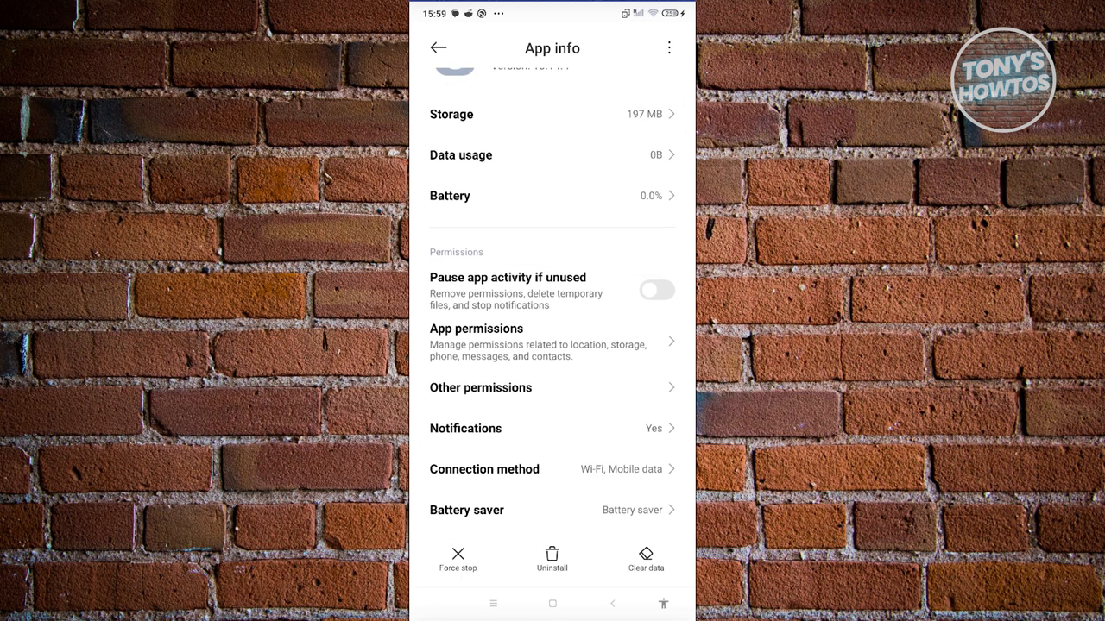
# Set Telegram's Storage permission to Allow and return to its App permissions list.
pyautogui.click(476, 342)
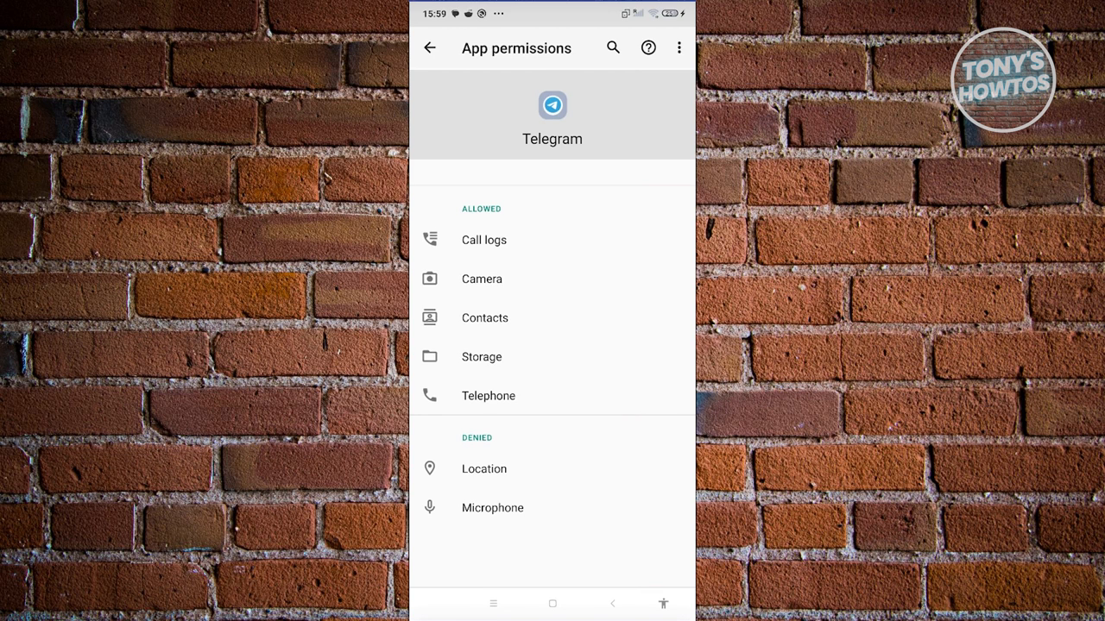
pyautogui.click(482, 355)
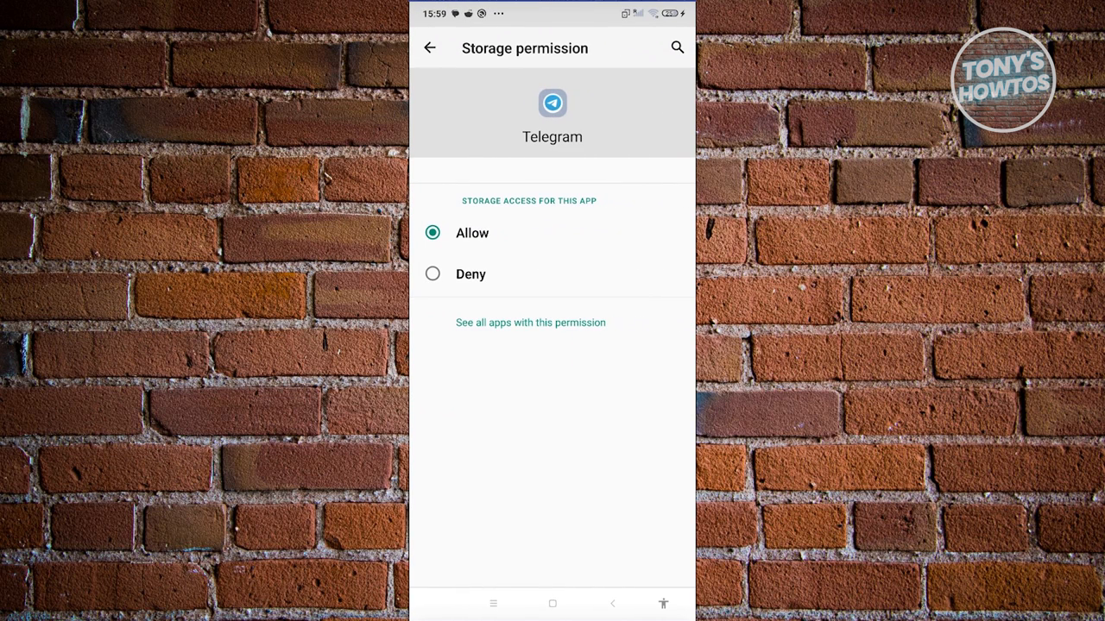
pyautogui.click(430, 48)
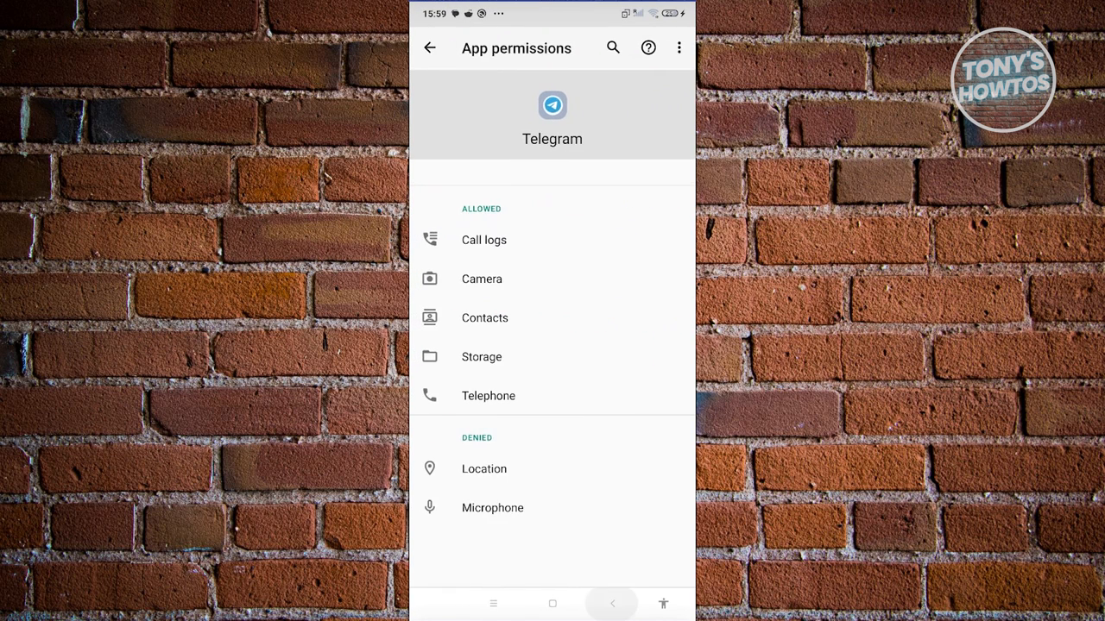
pyautogui.click(430, 48)
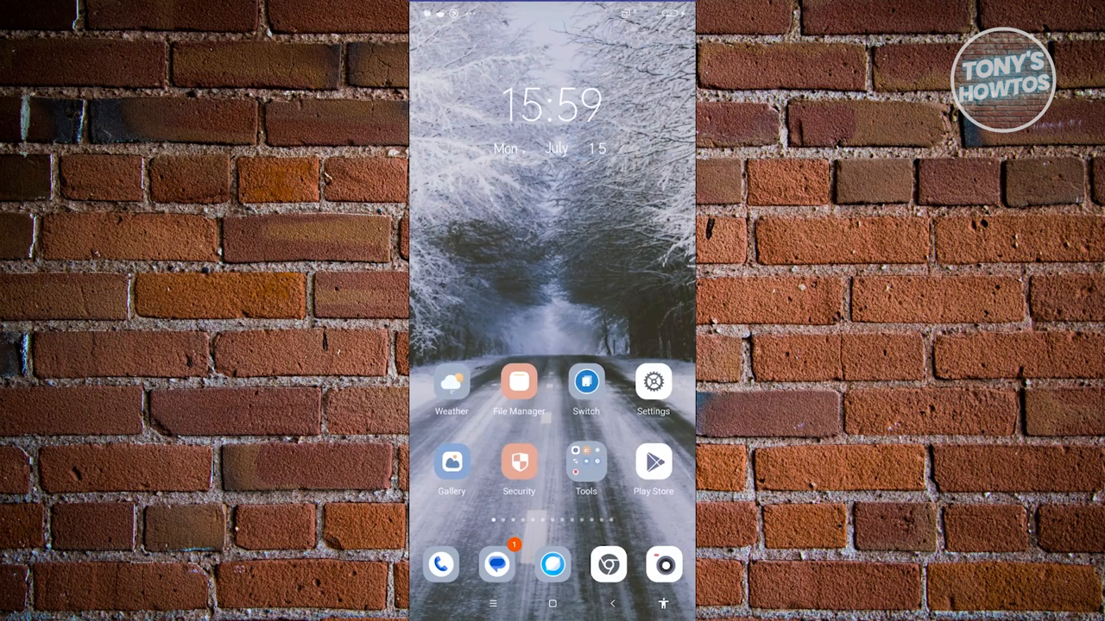
# Launch File Manager from the home screen.
pyautogui.click(518, 382)
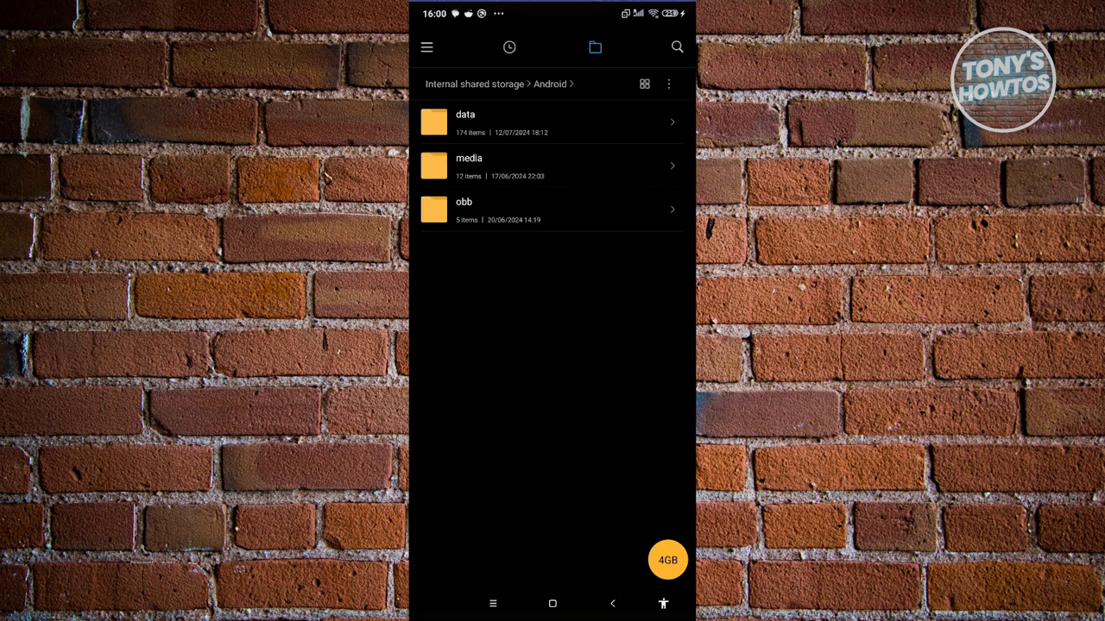
# Go up from the Android folder to the top level of Internal shared storage.
pyautogui.click(469, 166)
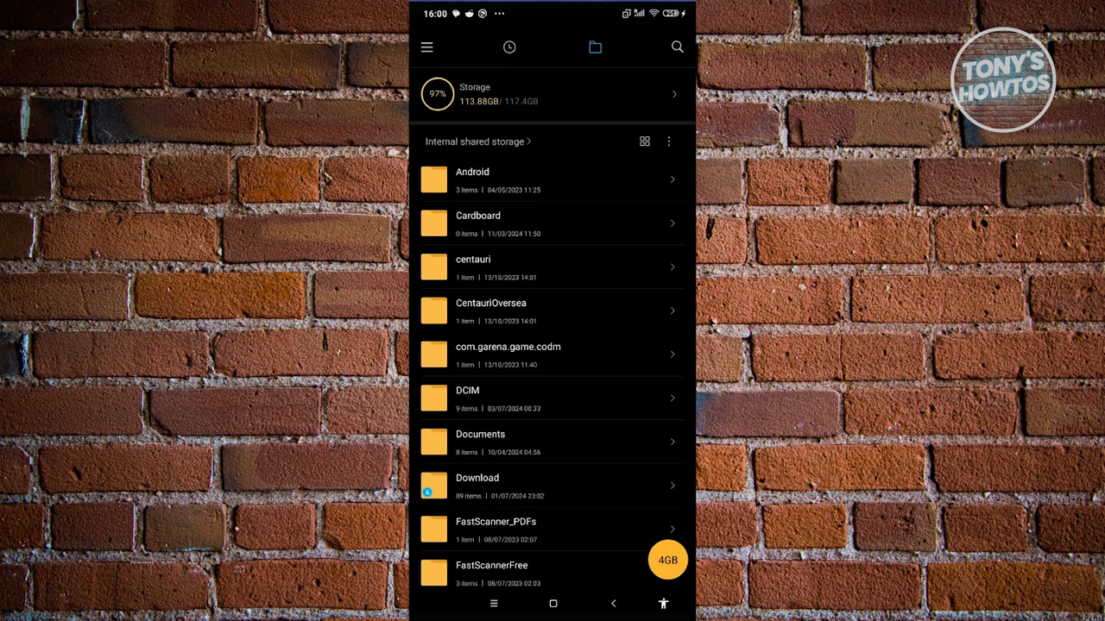
# Scroll the storage folder list down to reach the Telegram folder.
pyautogui.scroll(-3)
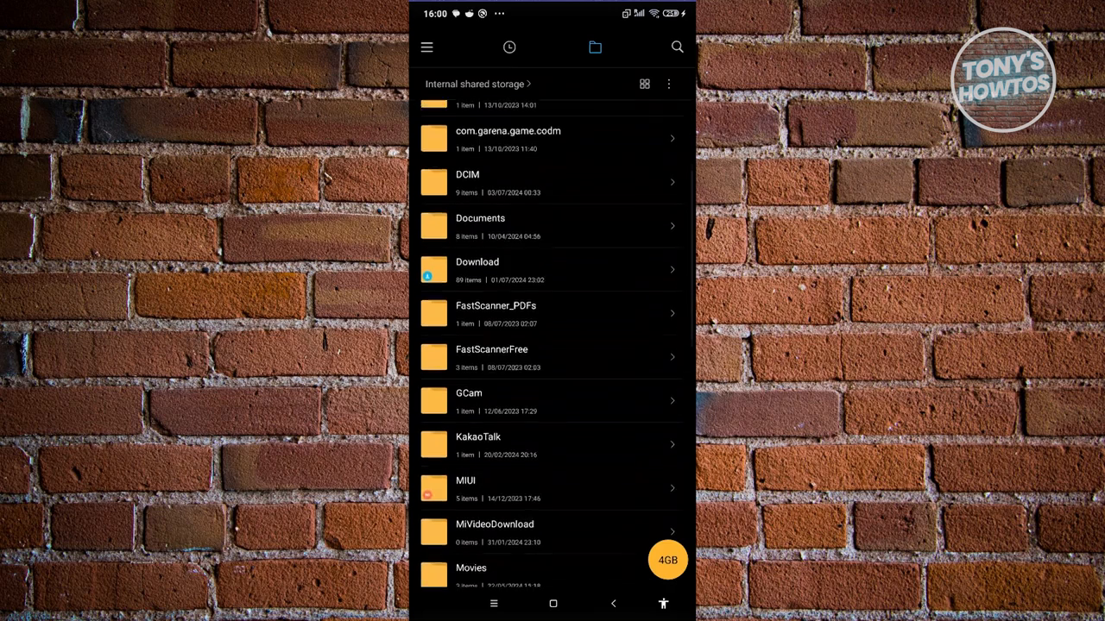
pyautogui.scroll(-3)
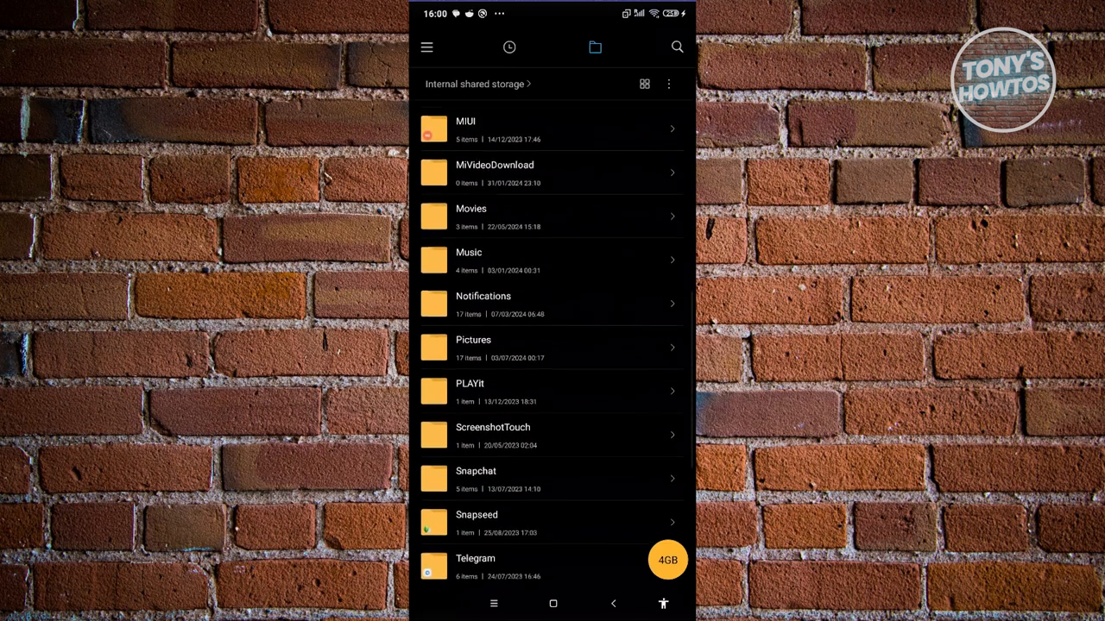
pyautogui.scroll(-3)
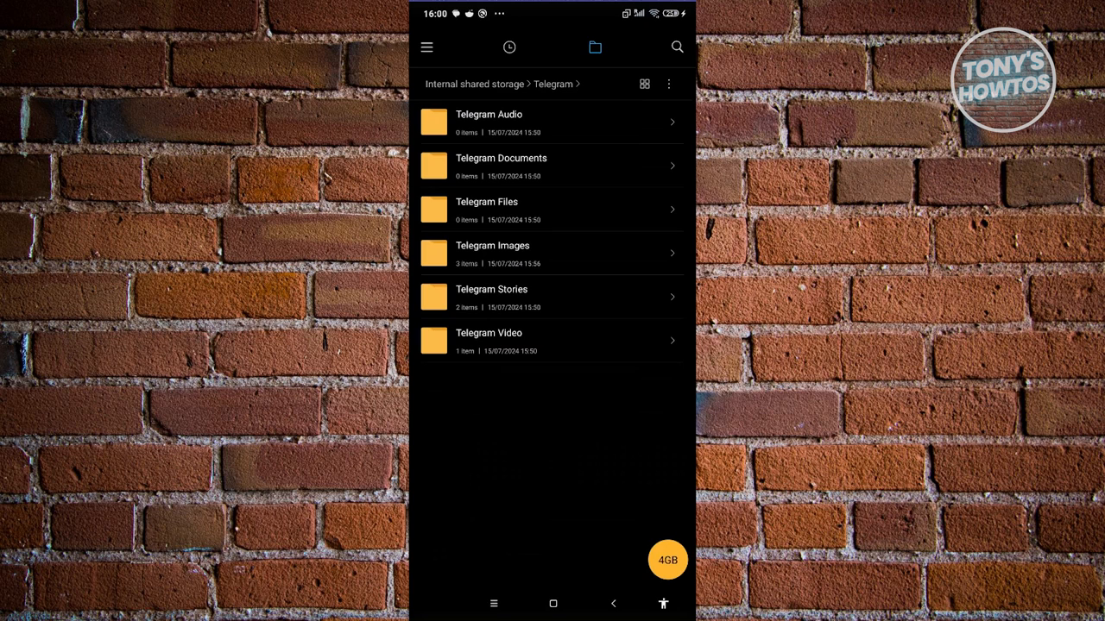
# Open Telegram Images, view a saved JPG, and return to the image list.
pyautogui.click(492, 253)
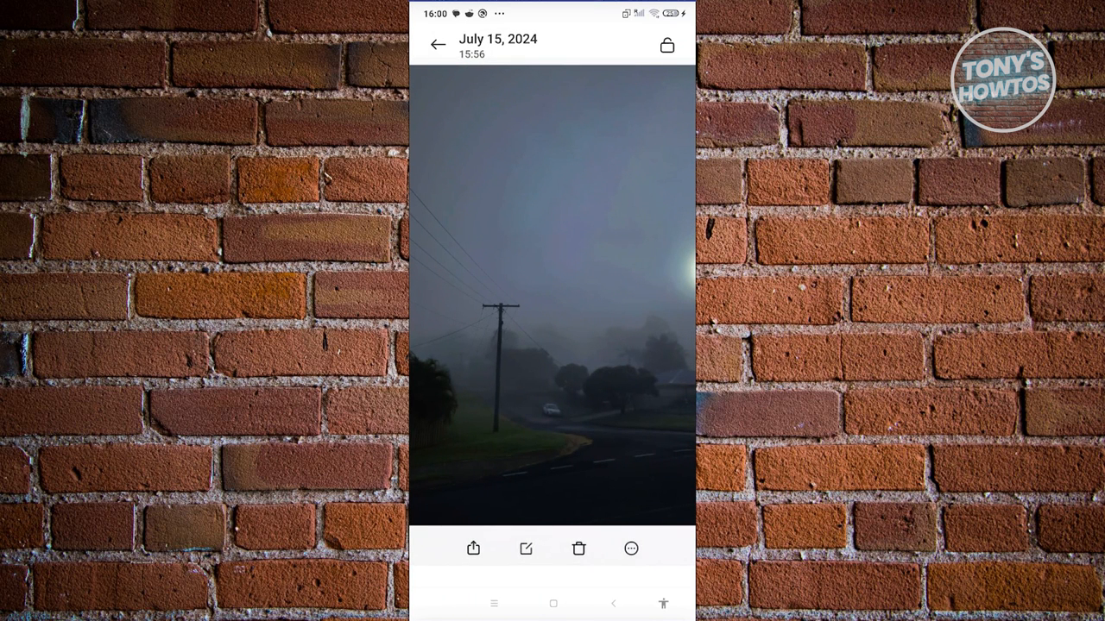
pyautogui.click(435, 45)
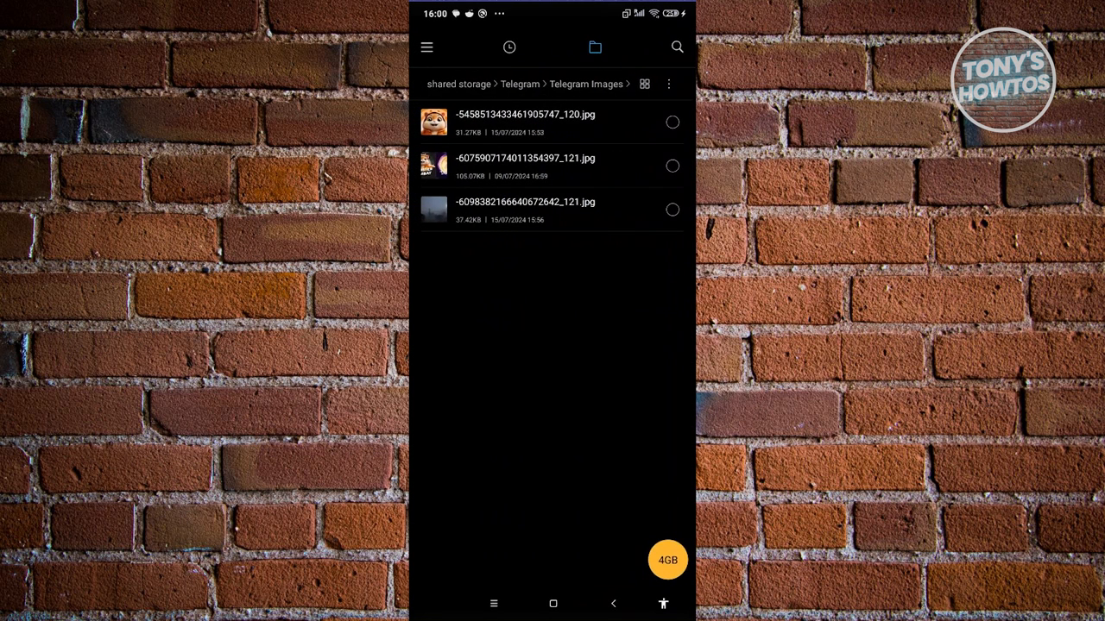